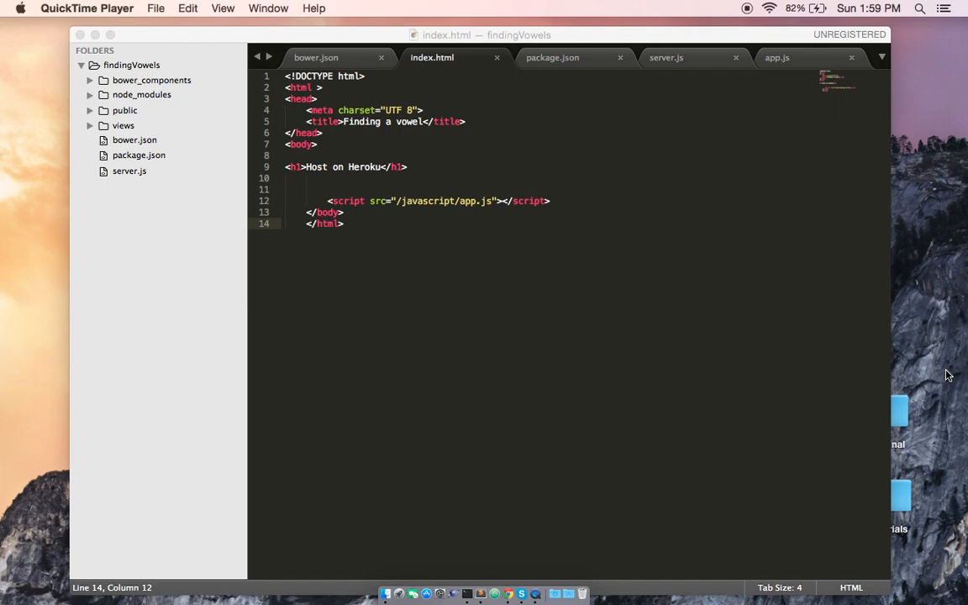
mouse_move(404, 314)
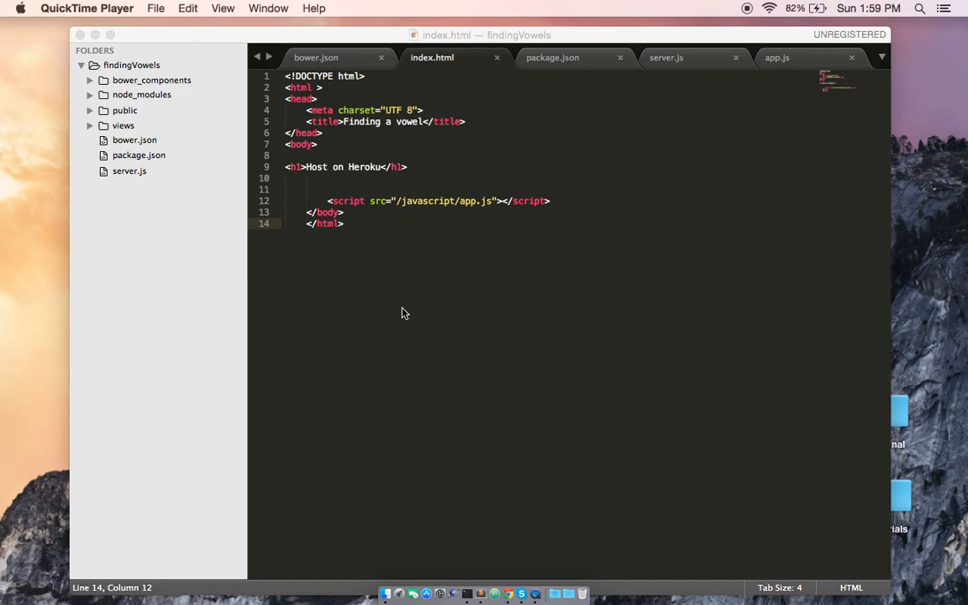
mouse_move(579, 195)
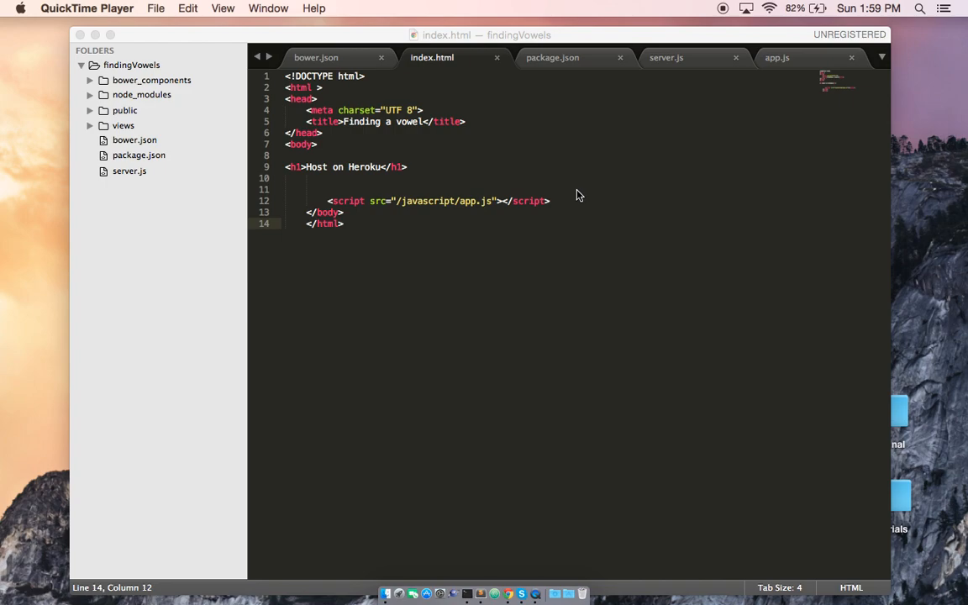
mouse_move(482, 208)
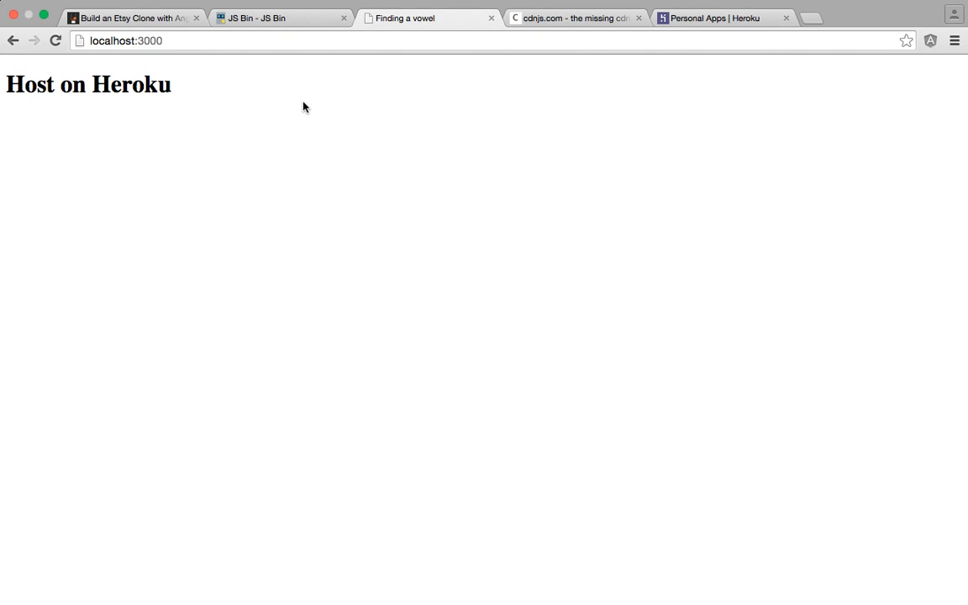
mouse_move(562, 20)
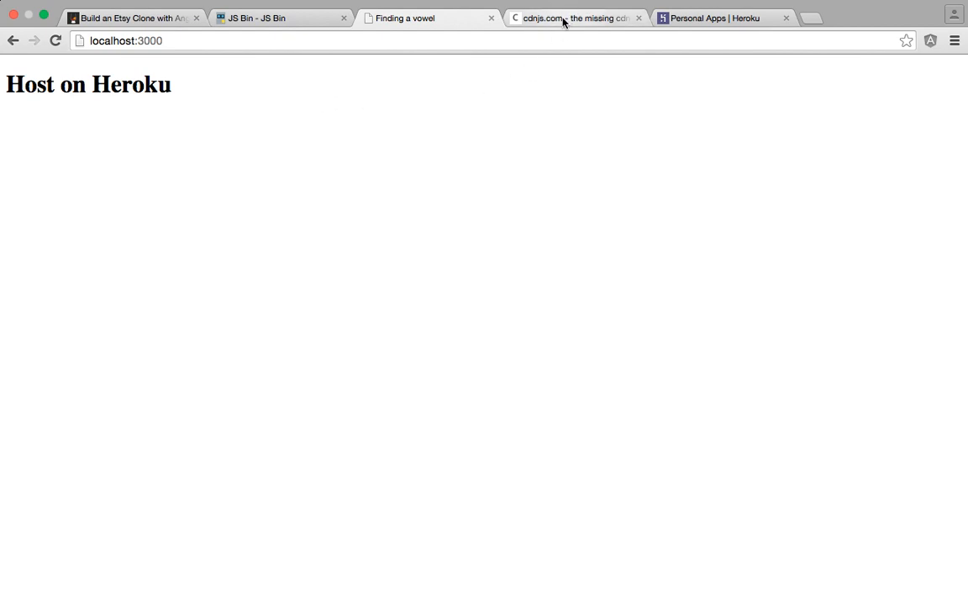
- Search cdnjs for jquery and show the copy options for the jQuery CDN link
left_click(567, 17)
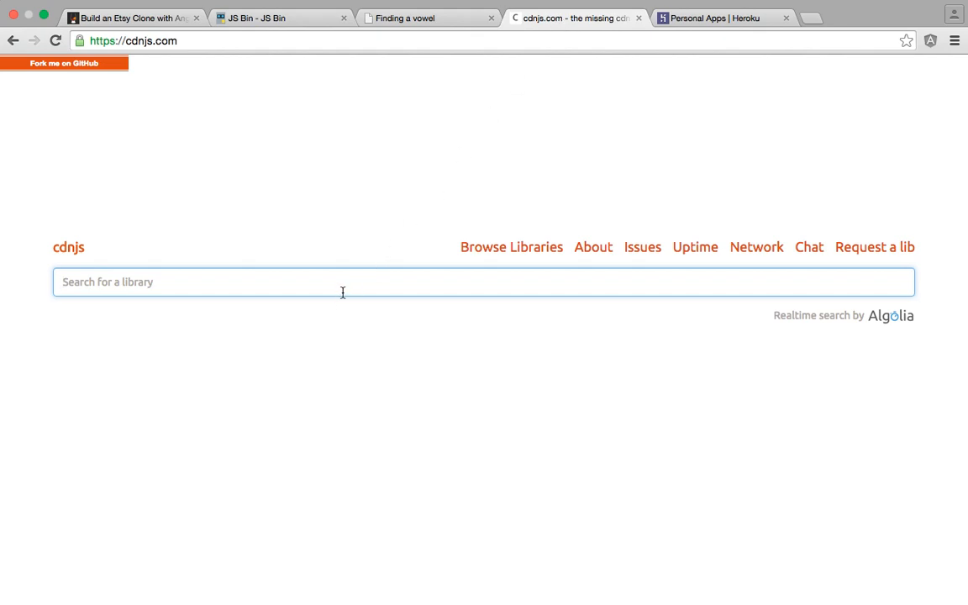
mouse_move(364, 286)
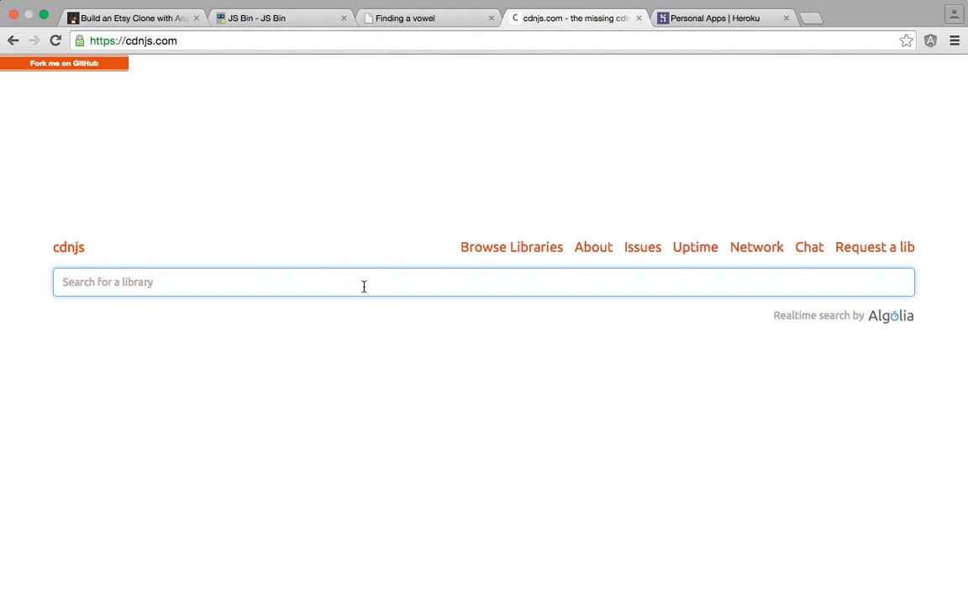
type("jqu")
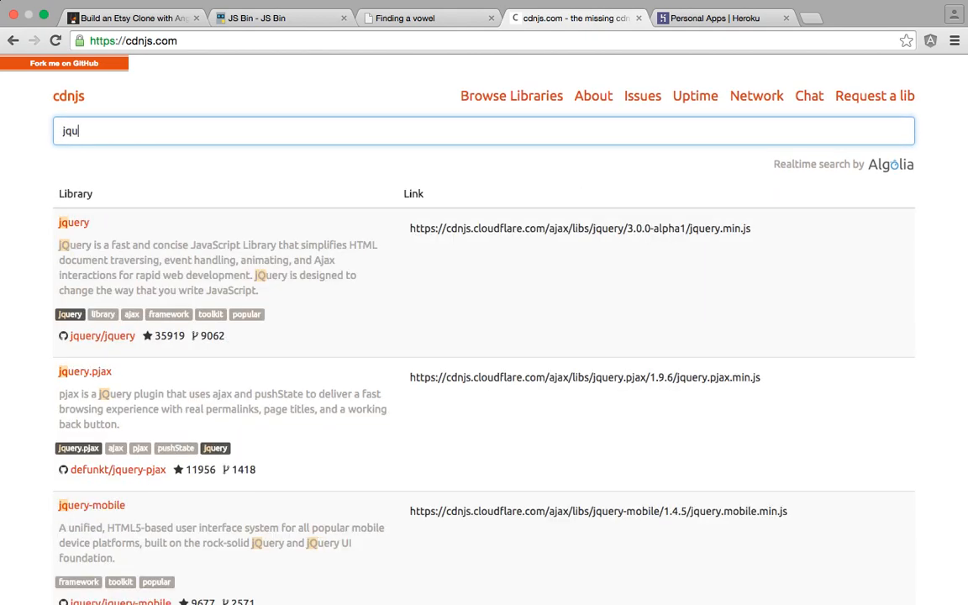
type("ery")
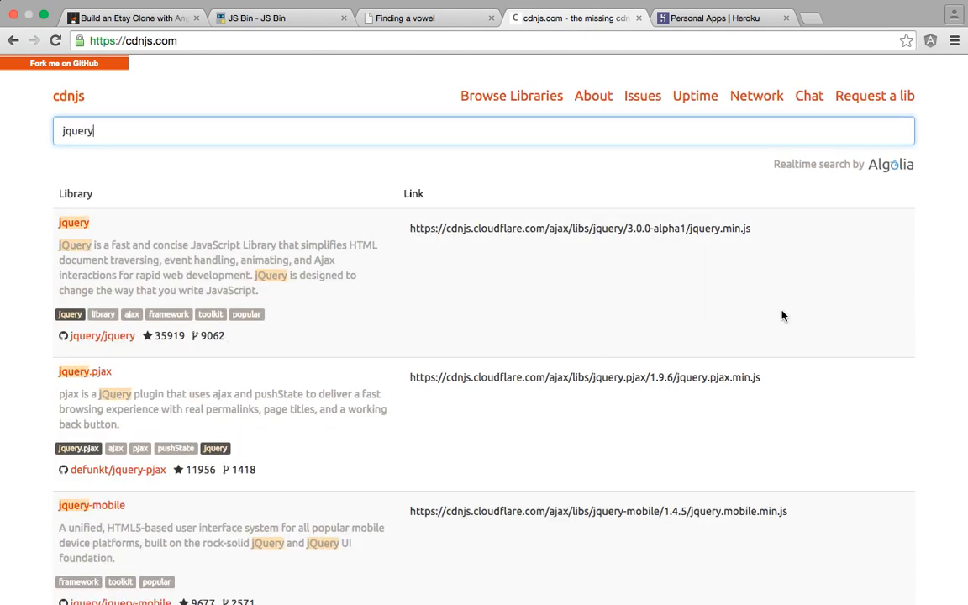
scroll("down", 3)
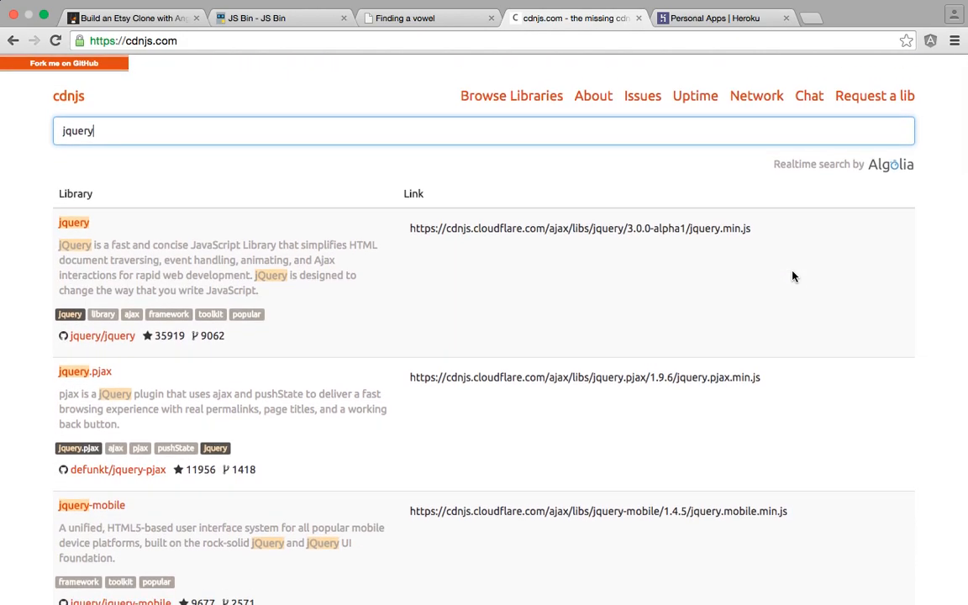
mouse_move(853, 231)
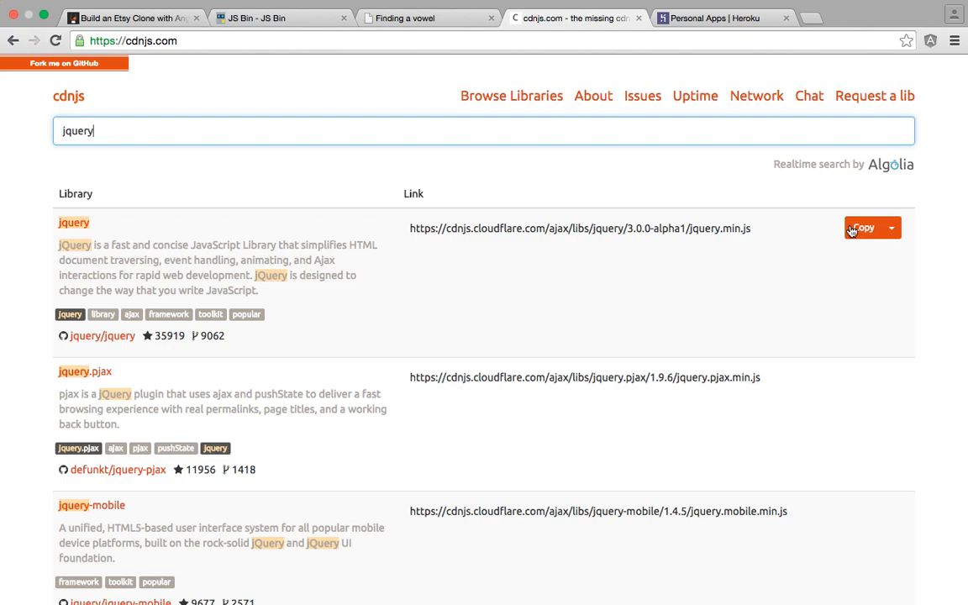
left_click(899, 228)
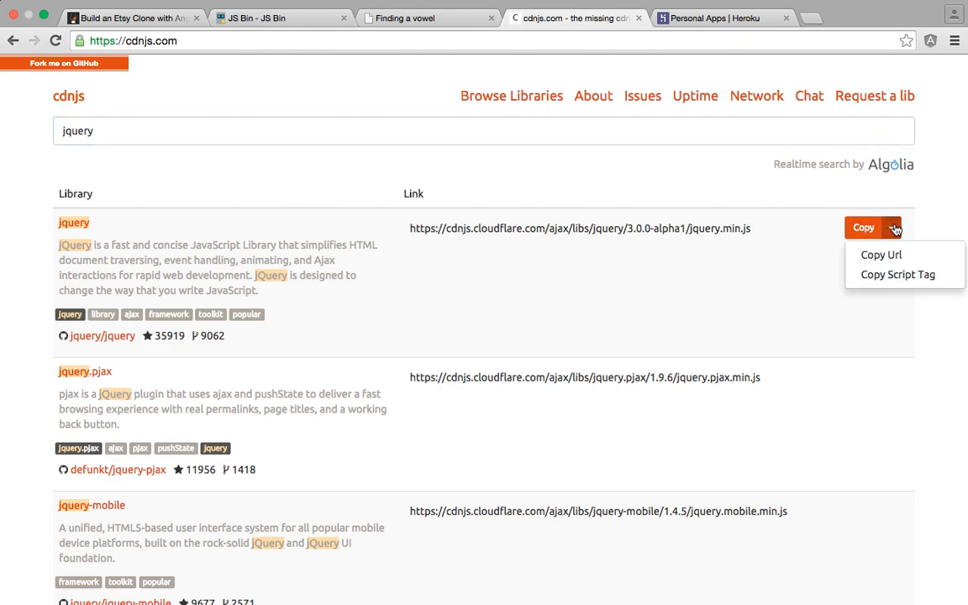
mouse_move(877, 276)
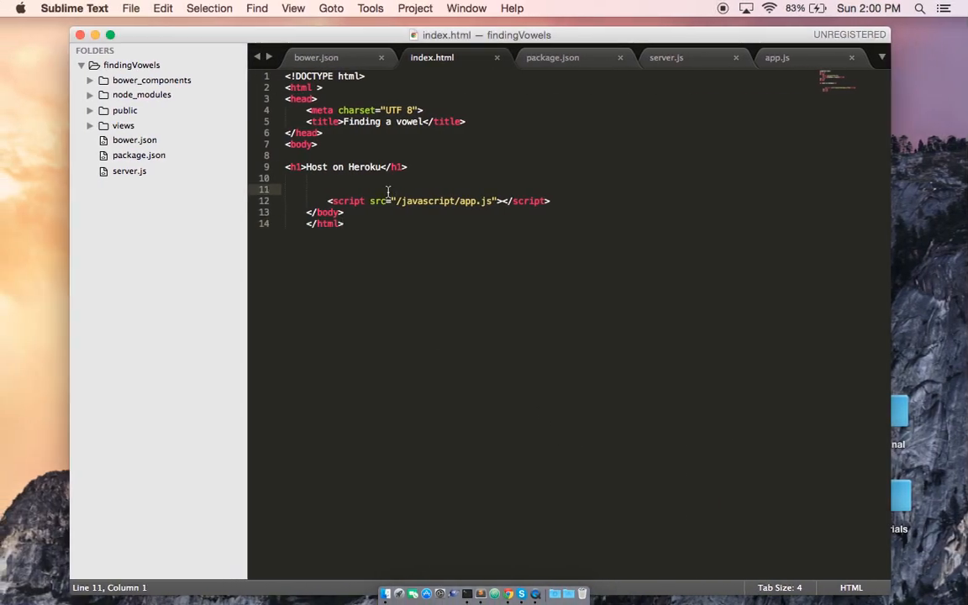
- Paste the jQuery 3.0.0-alpha1 cdnjs script tag into line 11 of index.html and save
type("<script type=\"text/javascript\" src=\"https://cdnjs.cloudflare.com/ajax/libs/jquery/3.0.0-alpha1/jquery.min.js\"></script>")
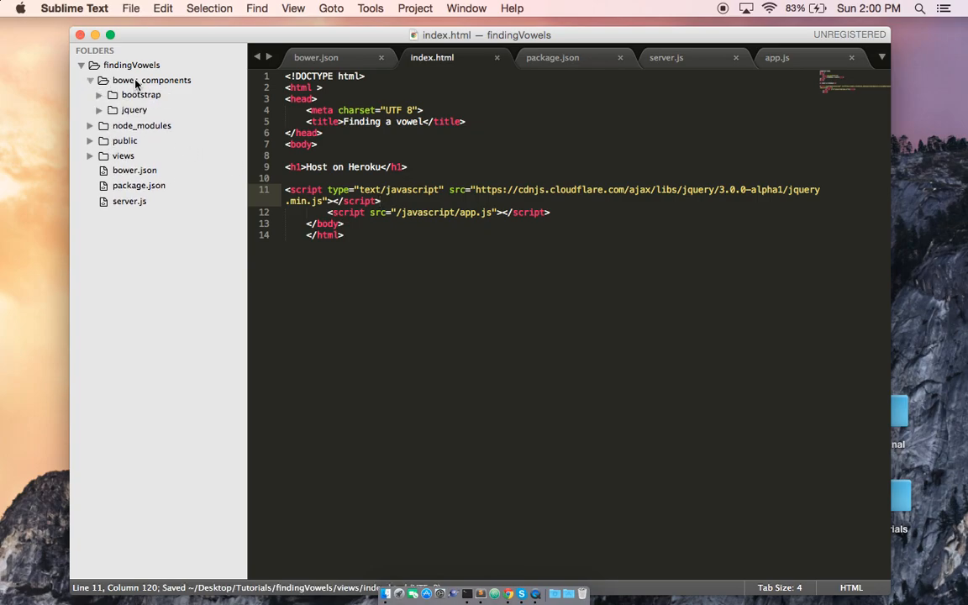
left_click(133, 110)
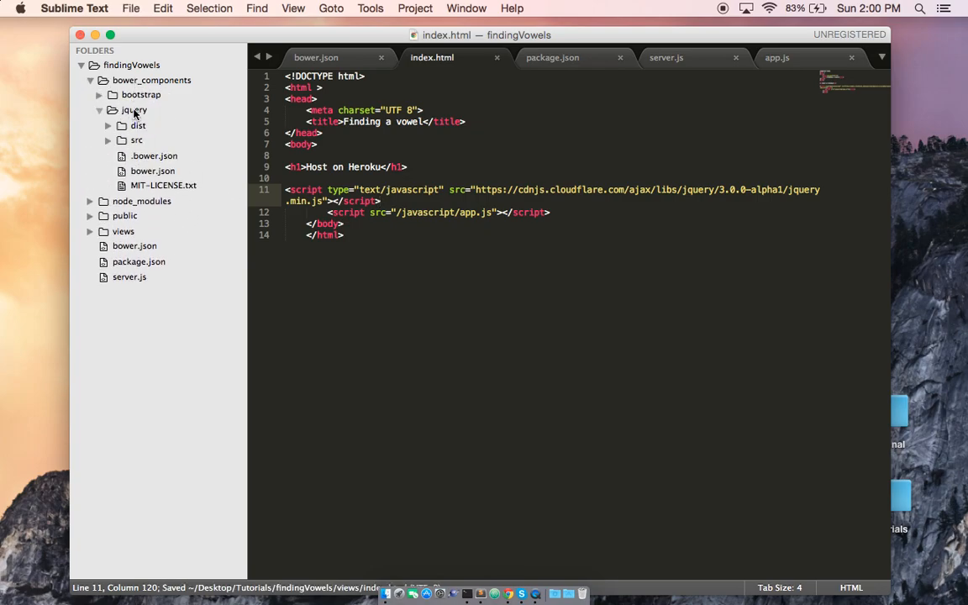
left_click(100, 110)
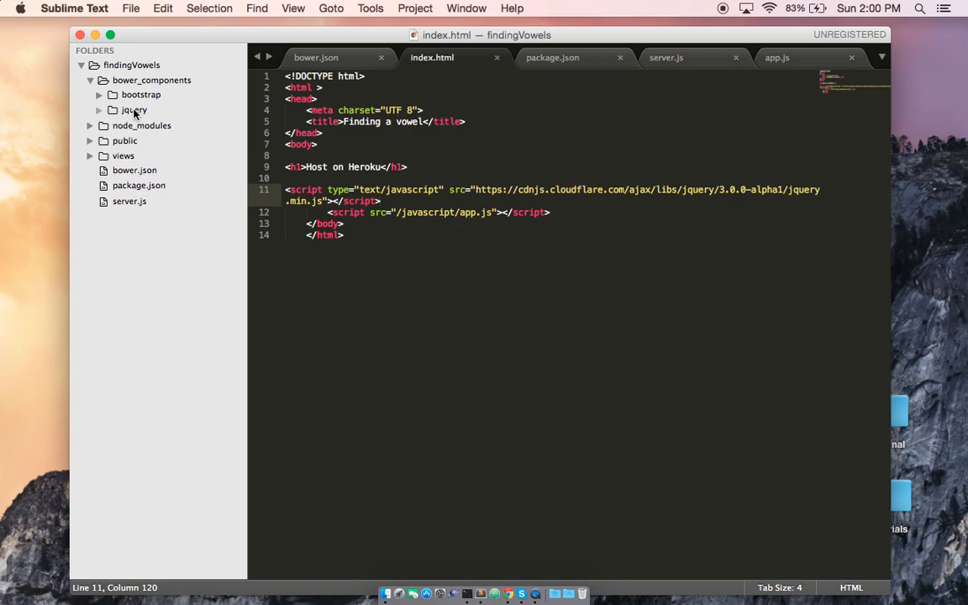
mouse_move(485, 149)
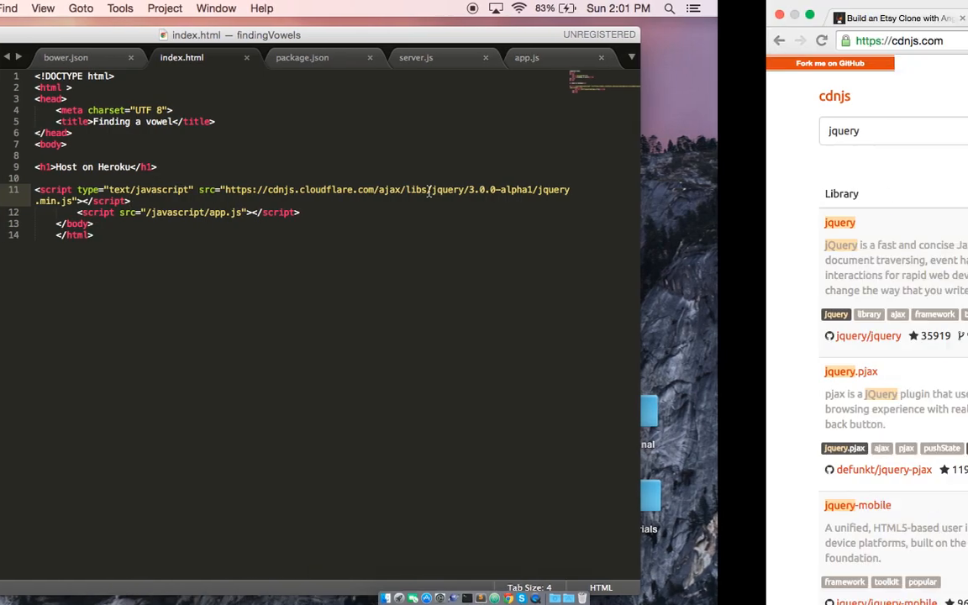
left_click(723, 17)
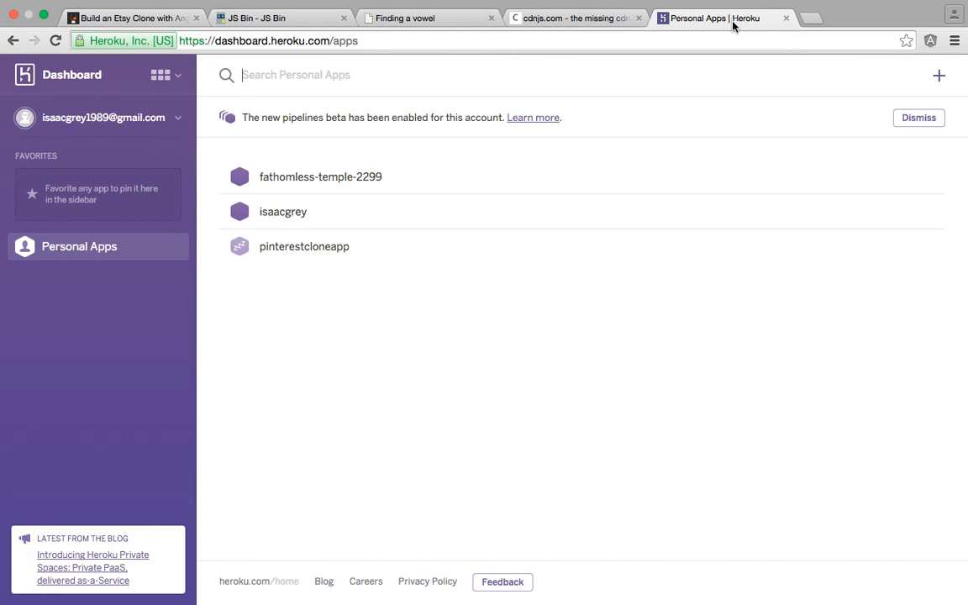
mouse_move(940, 78)
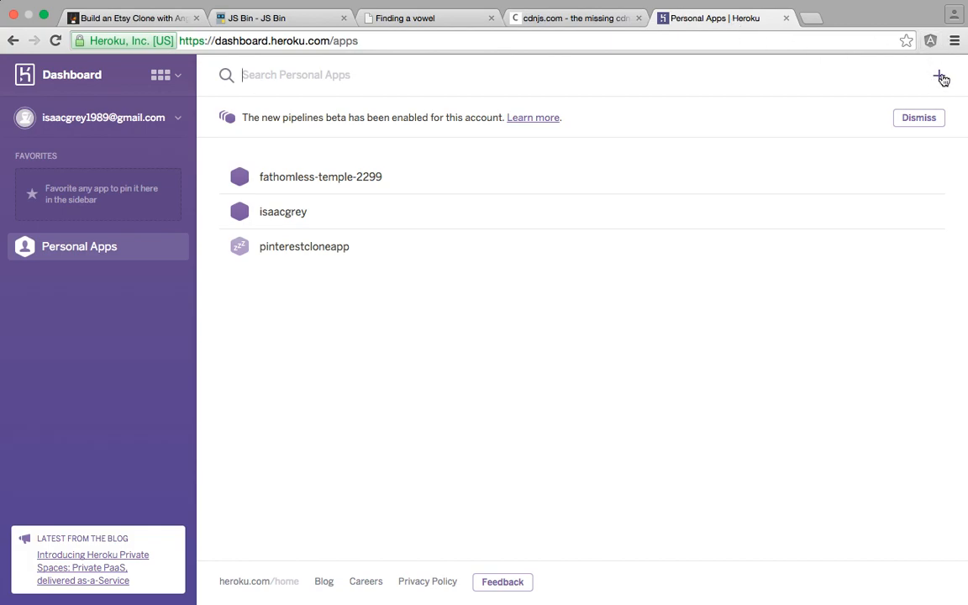
- Start a new Heroku app named 'hostingexample' in the United States region
left_click(939, 76)
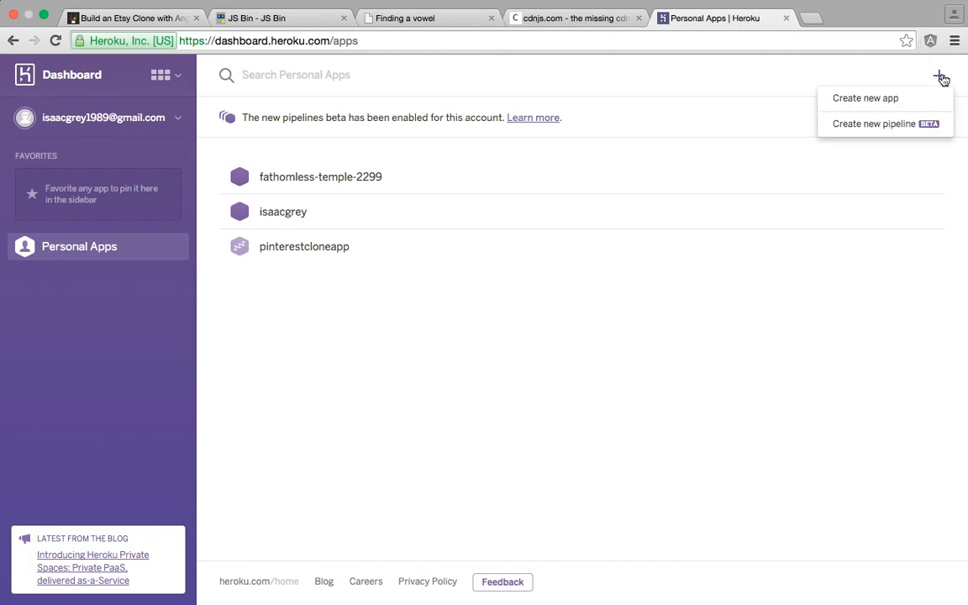
left_click(865, 97)
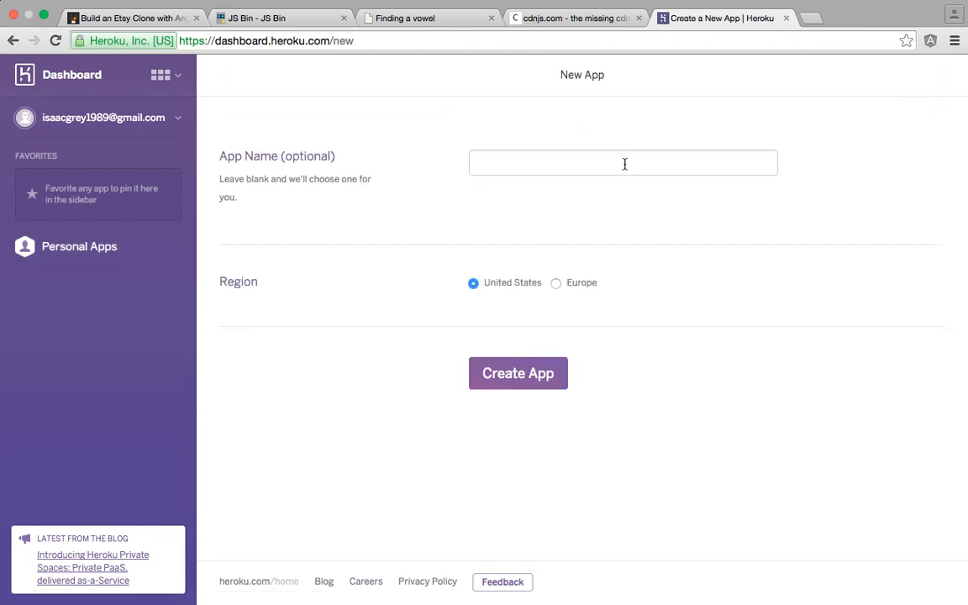
left_click(624, 162)
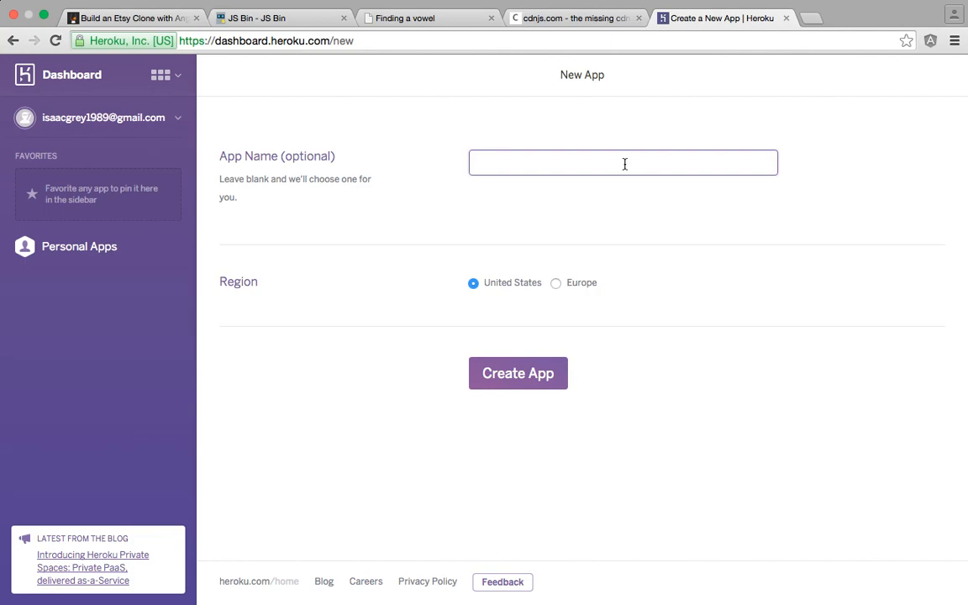
type("hosting")
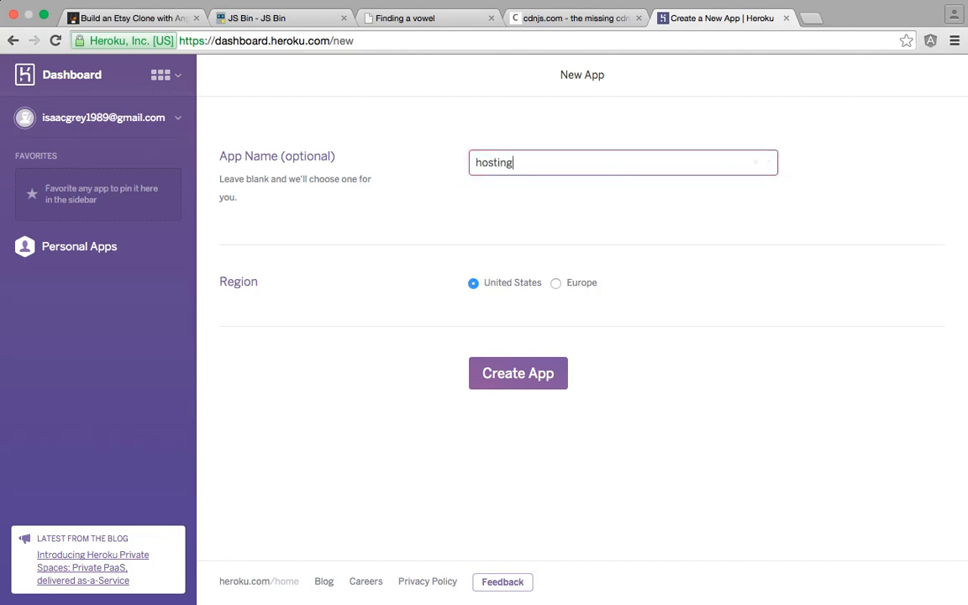
type("example")
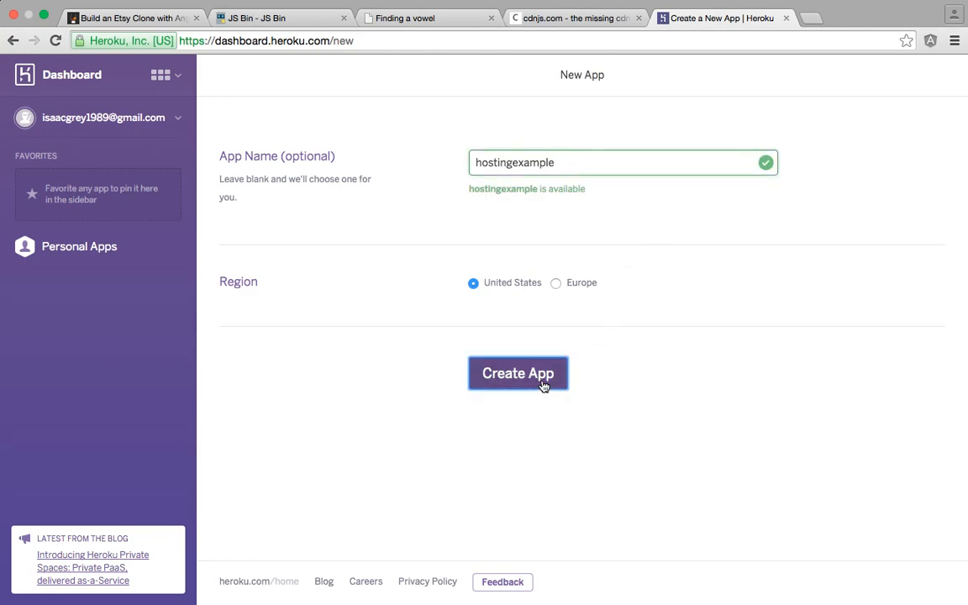
- Create the hostingexample app and scroll through its Heroku Git deploy commands
left_click(519, 373)
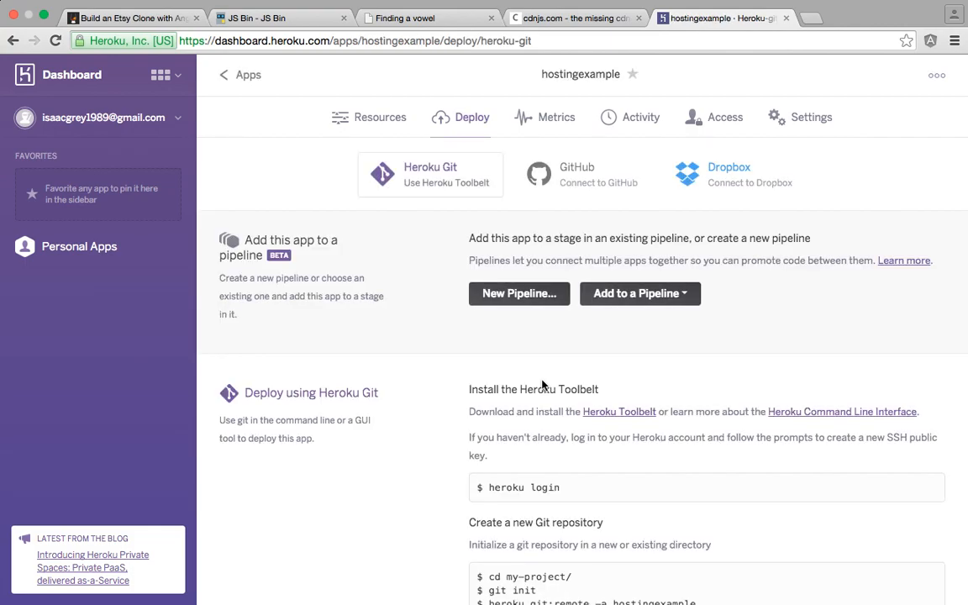
scroll("down", 3)
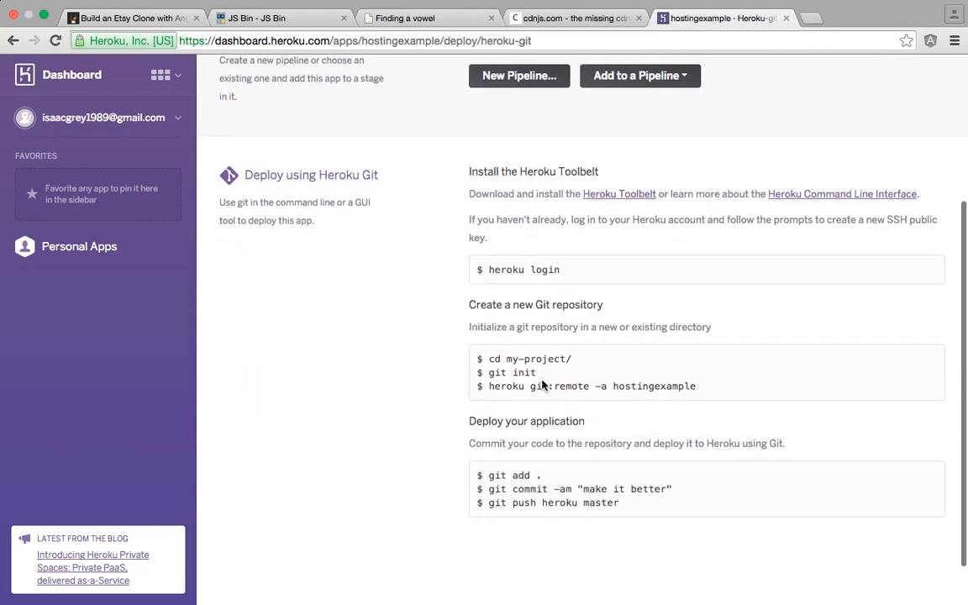
scroll("down", 3)
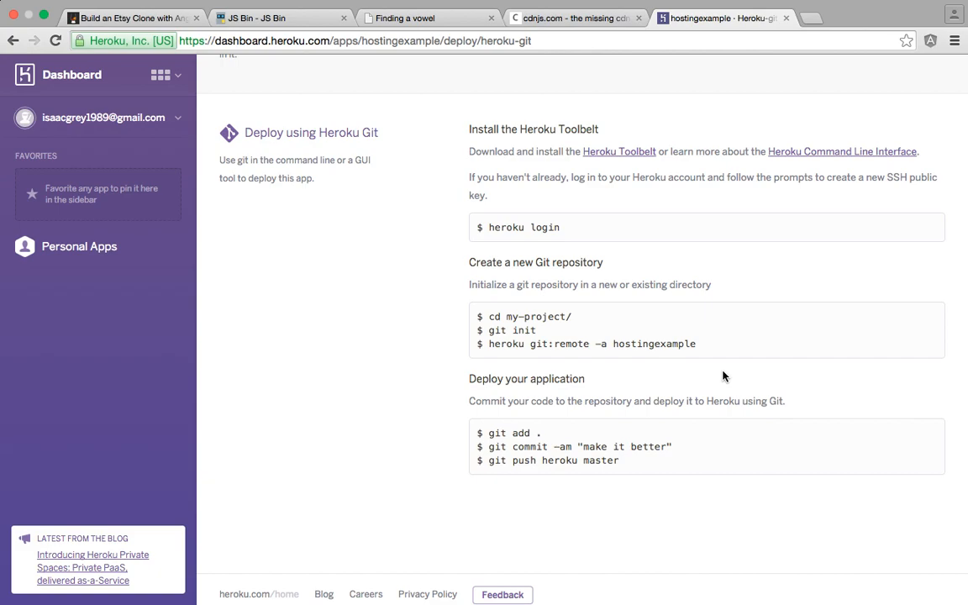
mouse_move(752, 360)
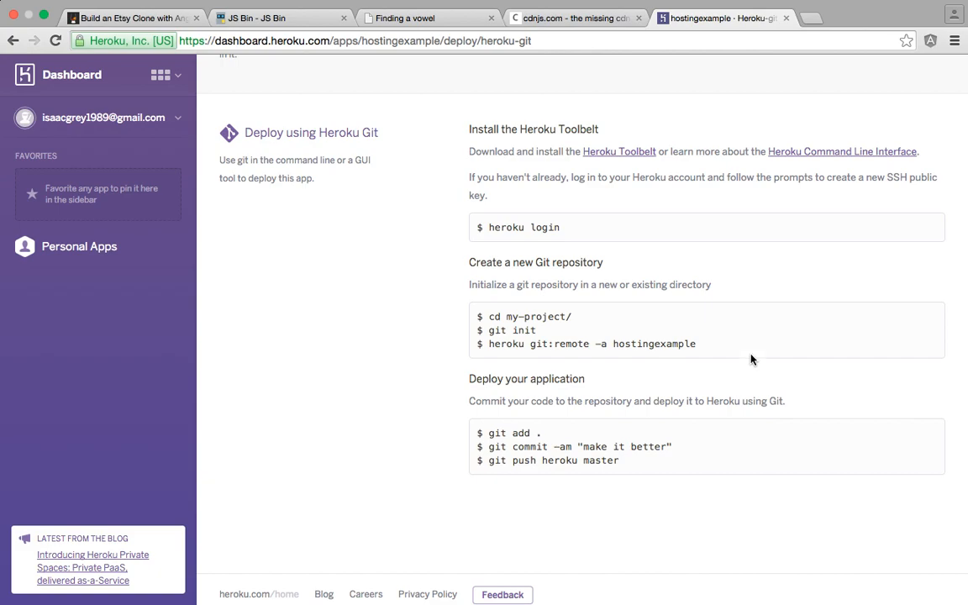
mouse_move(555, 228)
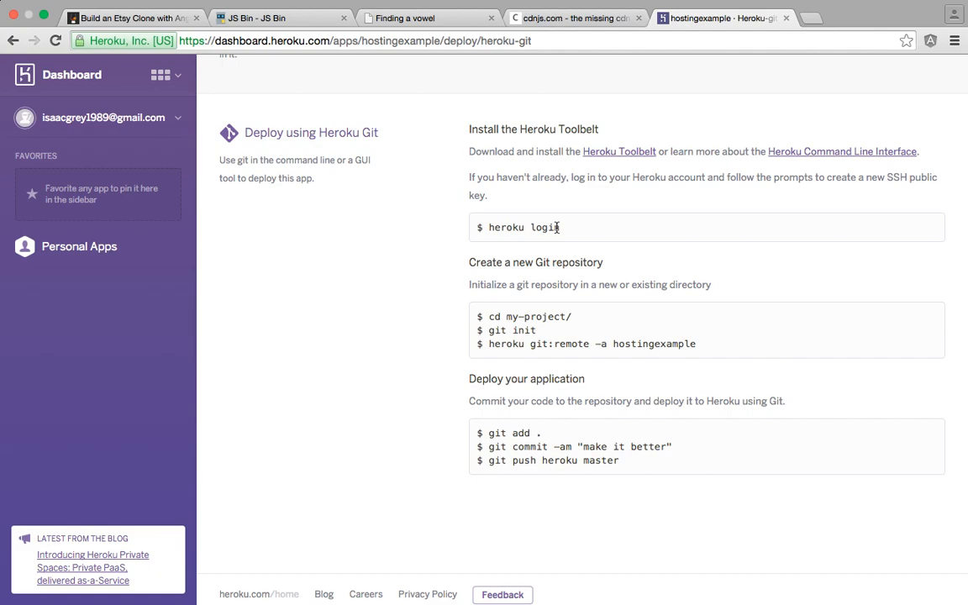
mouse_move(578, 239)
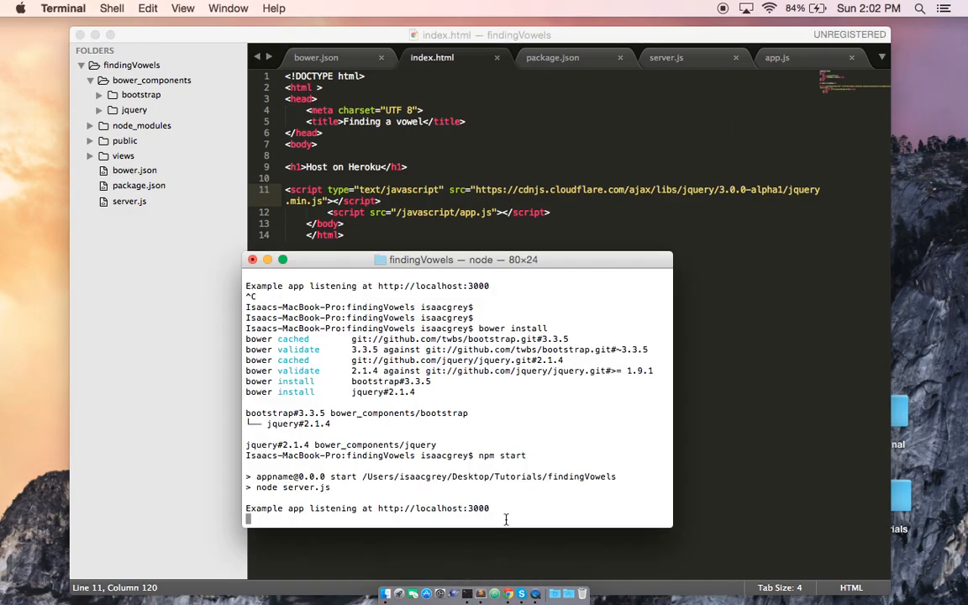
key("ctrl+c")
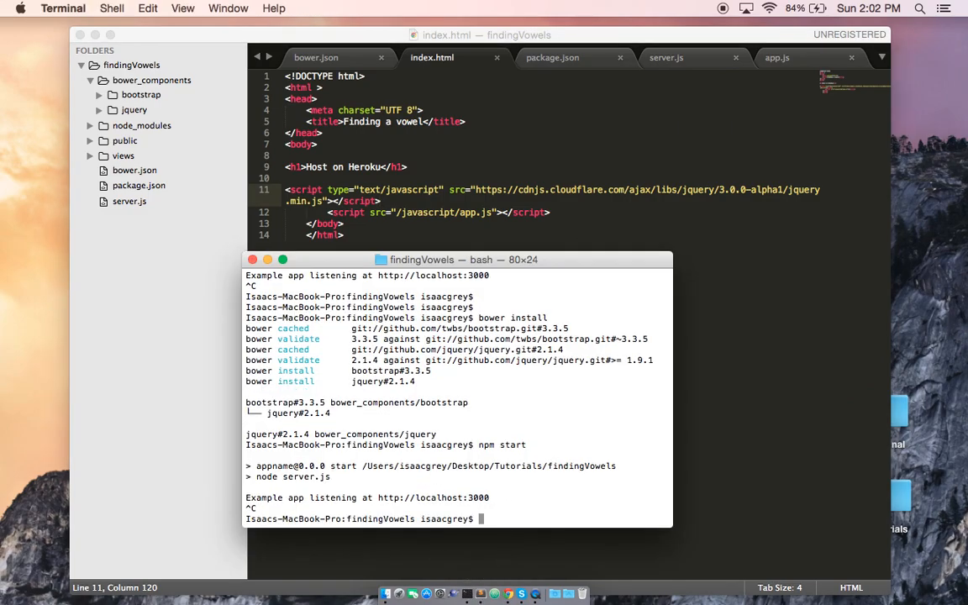
type("heroku login")
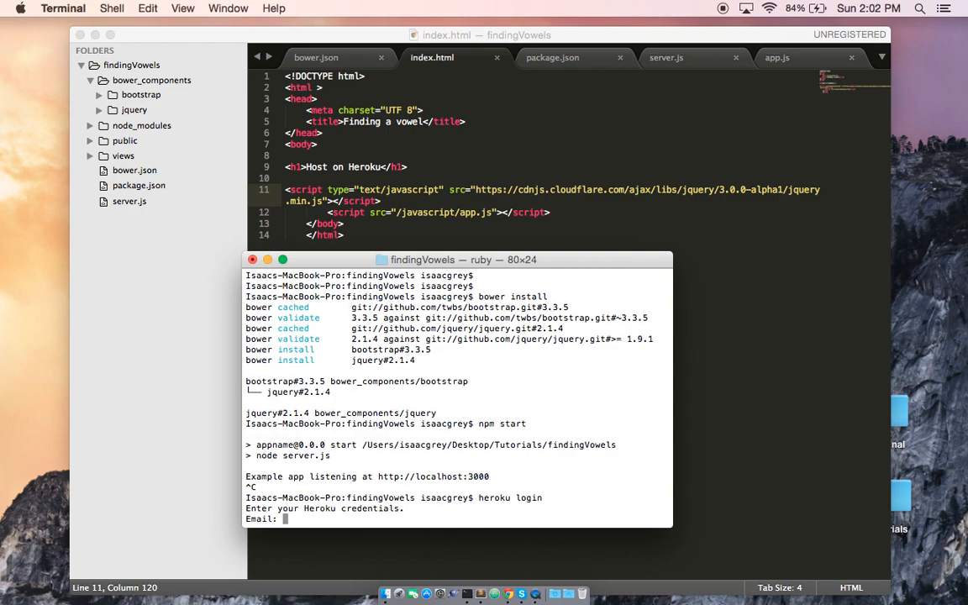
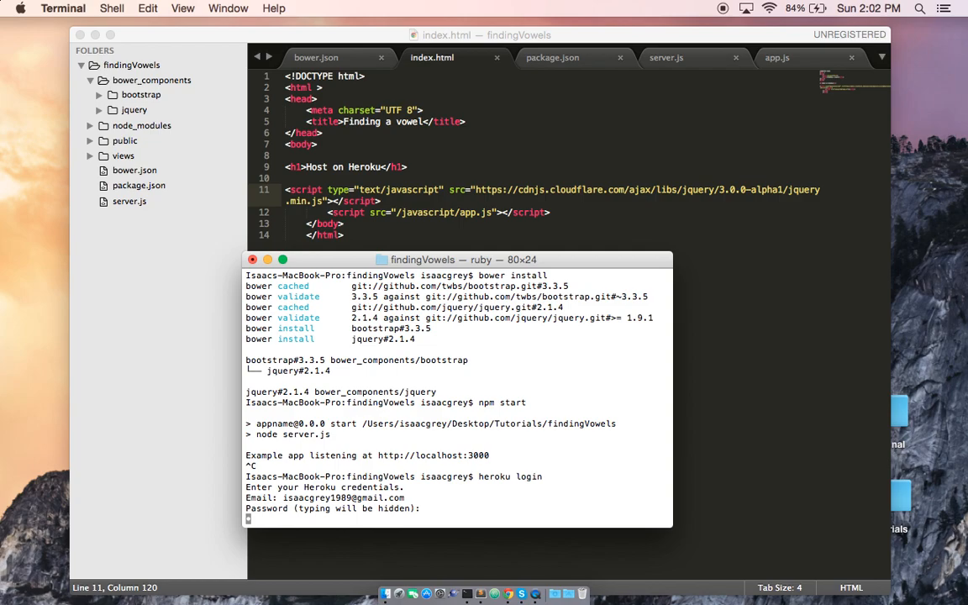
key("Return")
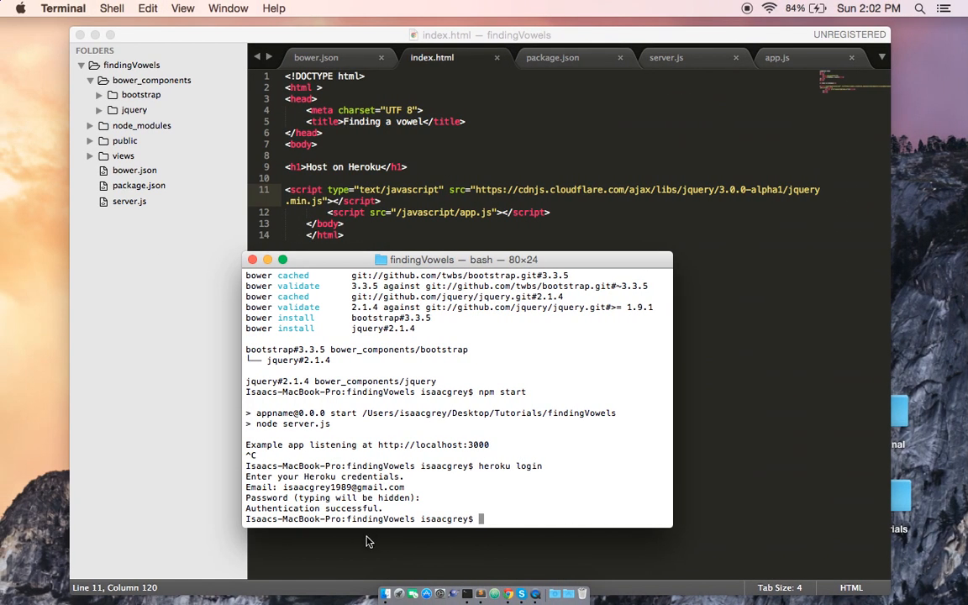
type("git init")
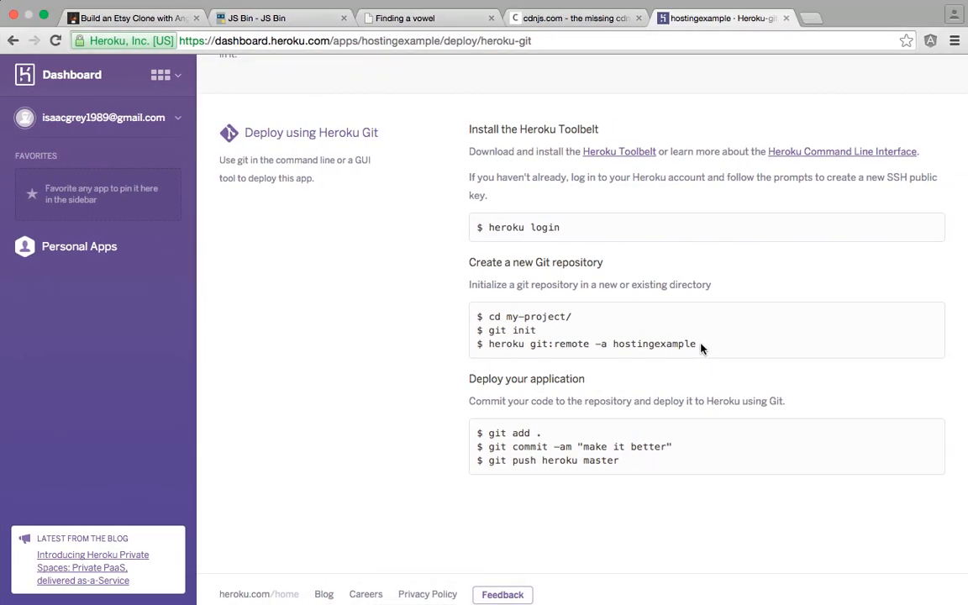
- Add the hostingexample heroku remote, stage all files, and commit with an initial message
left_click_drag(489, 344, 696, 344)
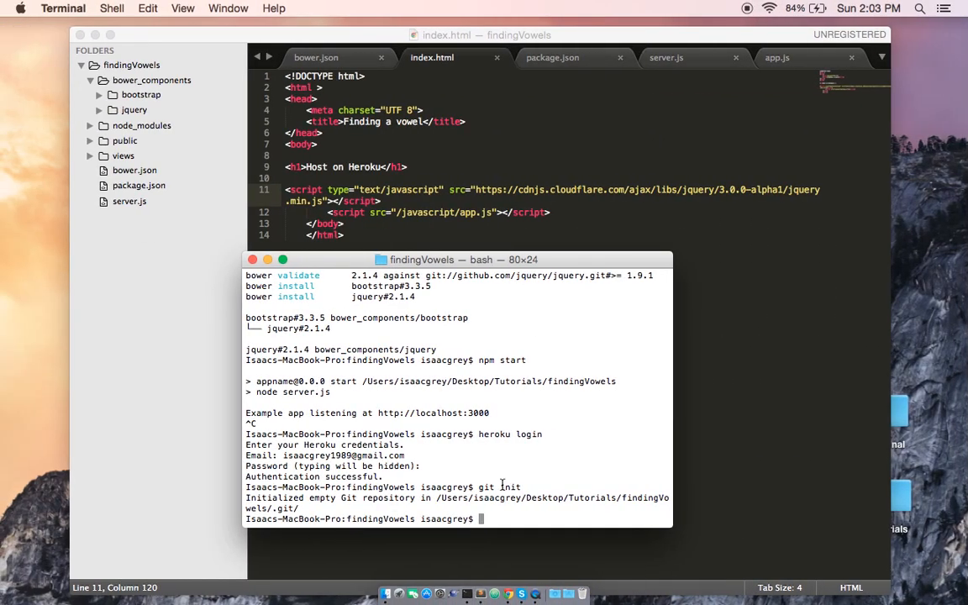
type("heroku git:remote -a hostingexample")
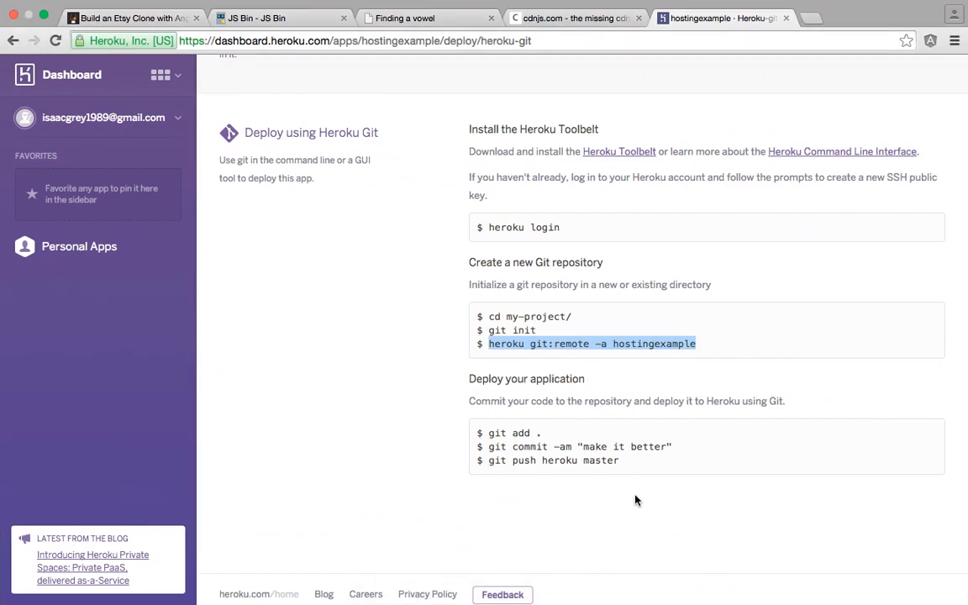
mouse_move(514, 462)
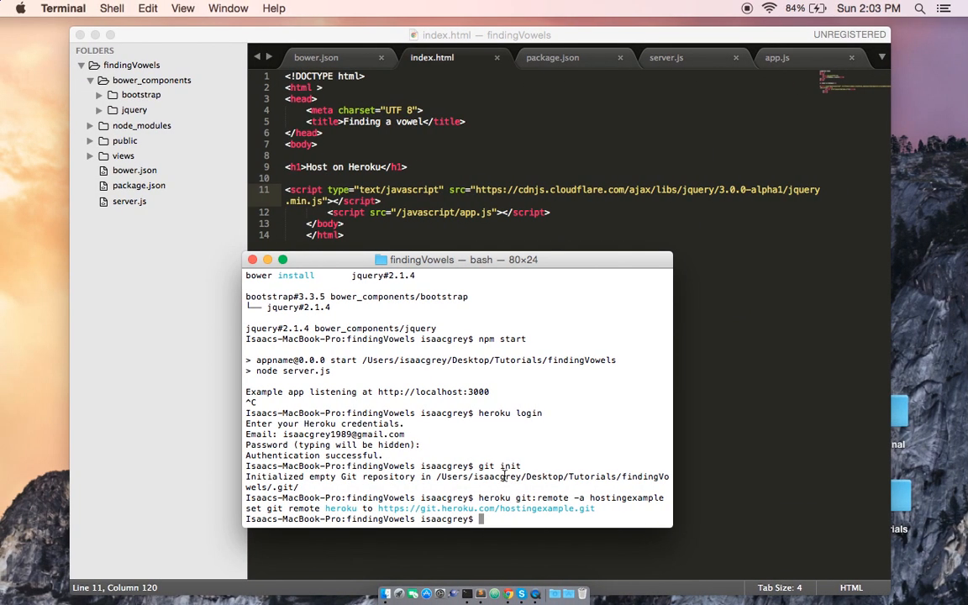
type("git add .")
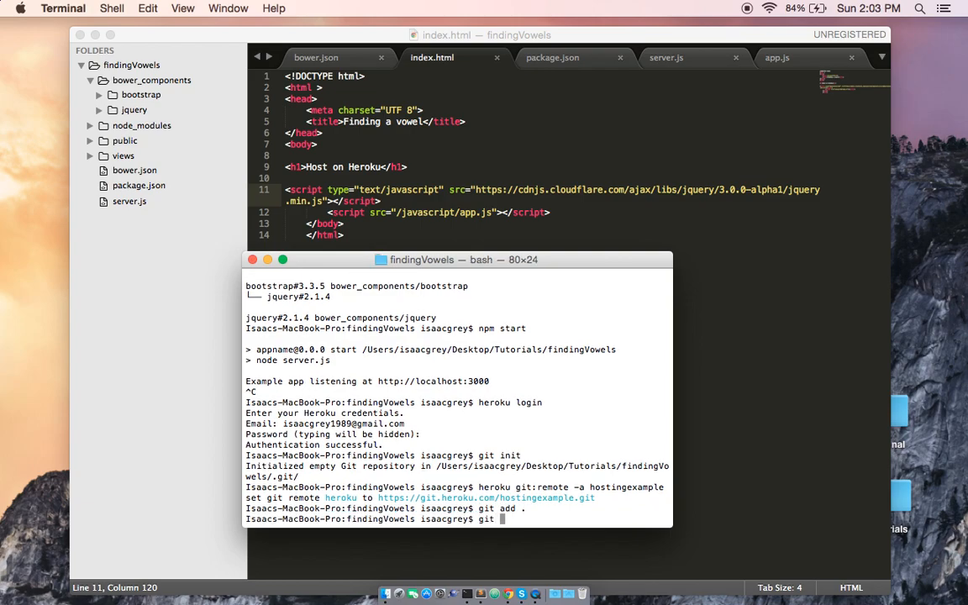
type("commit")
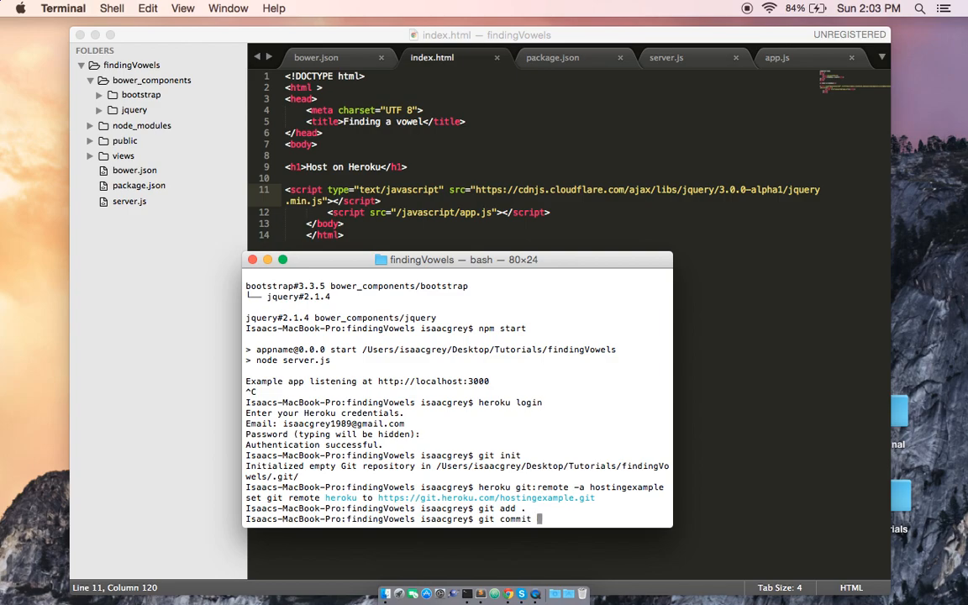
type("-am \"")
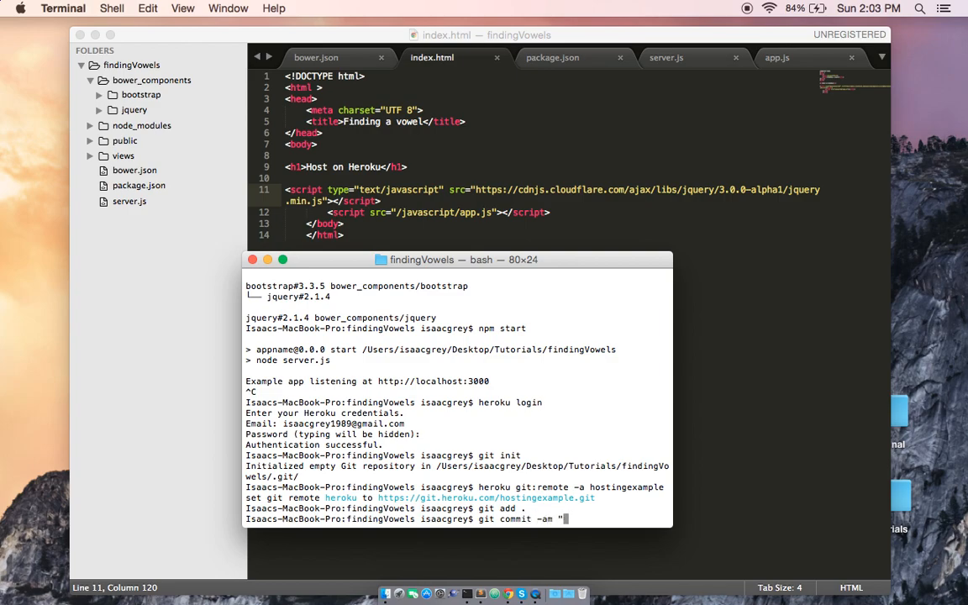
type("init")
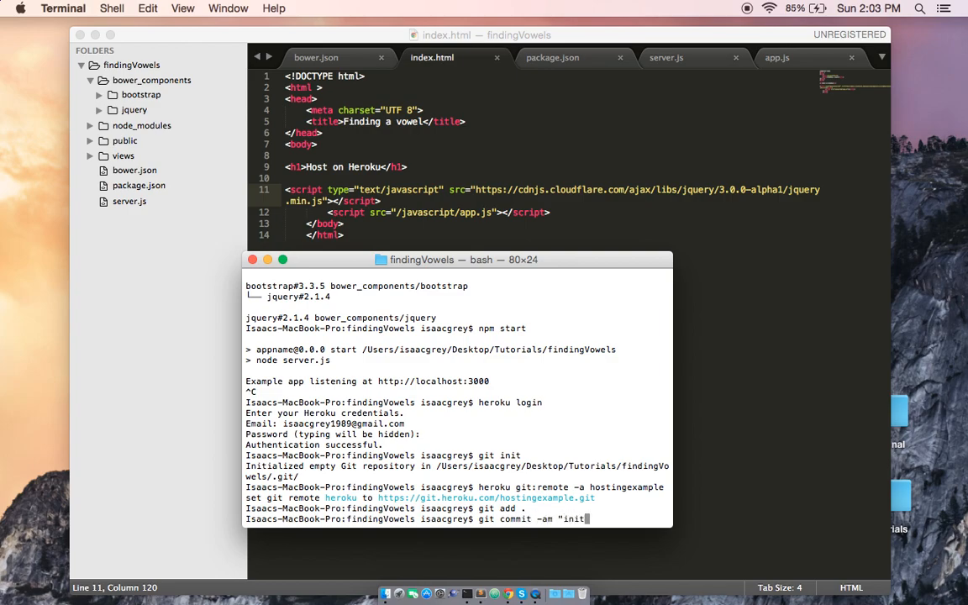
type("ial com")
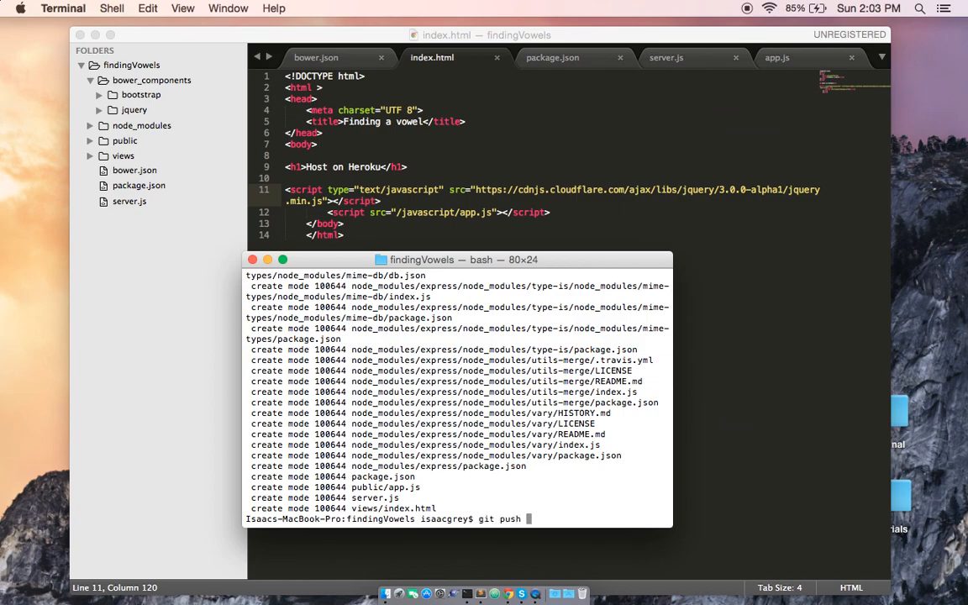
- Push the committed project to Heroku with git push heroku master
type("heroku")
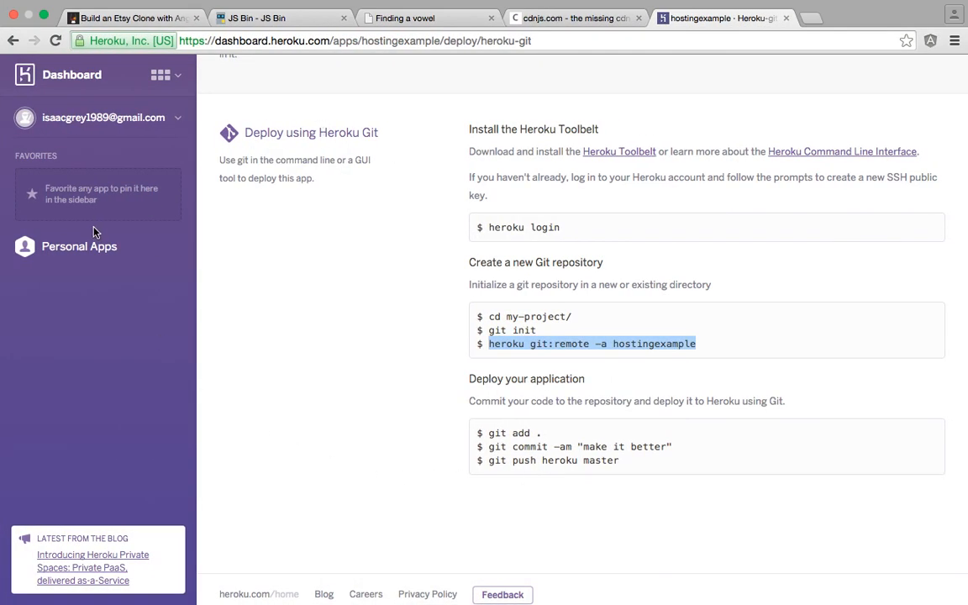
- Open hostingexample from Personal Apps to see its free npm start web dyno
left_click(79, 246)
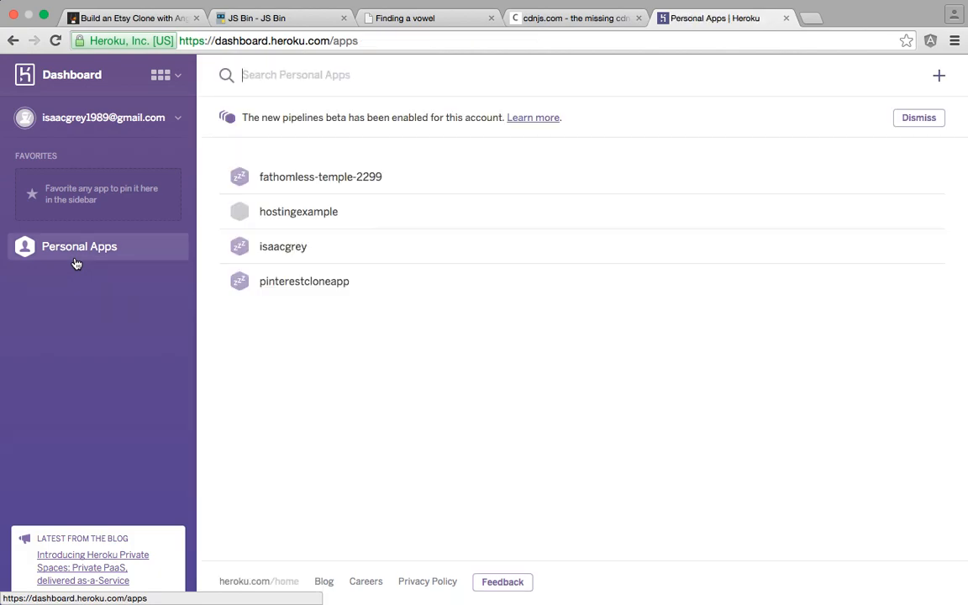
mouse_move(303, 217)
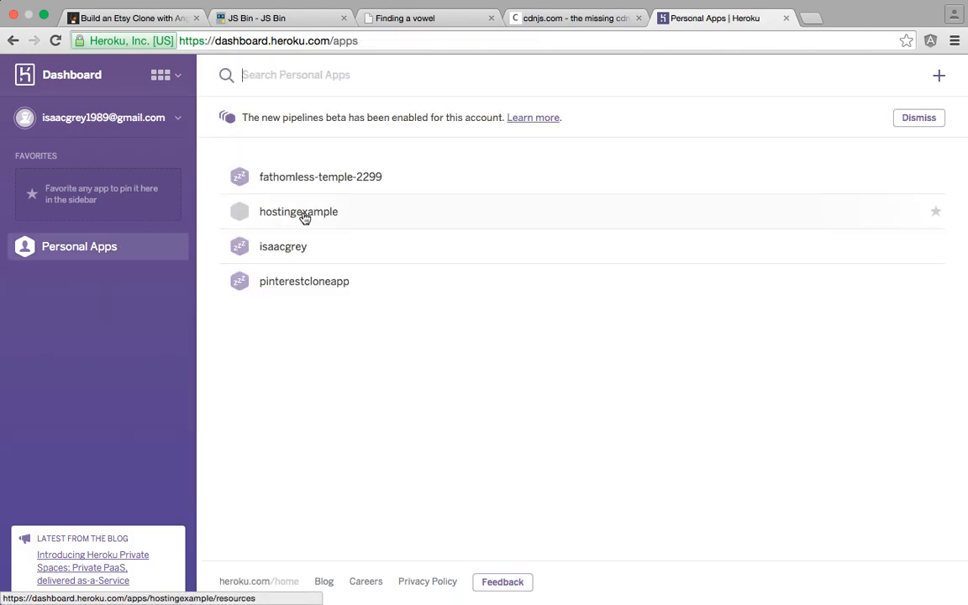
left_click(298, 212)
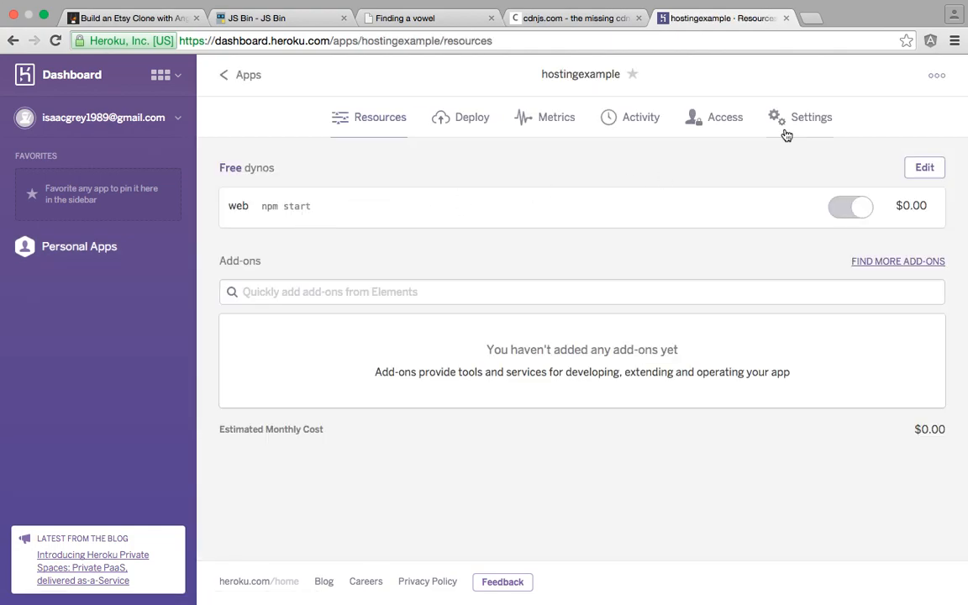
mouse_move(938, 78)
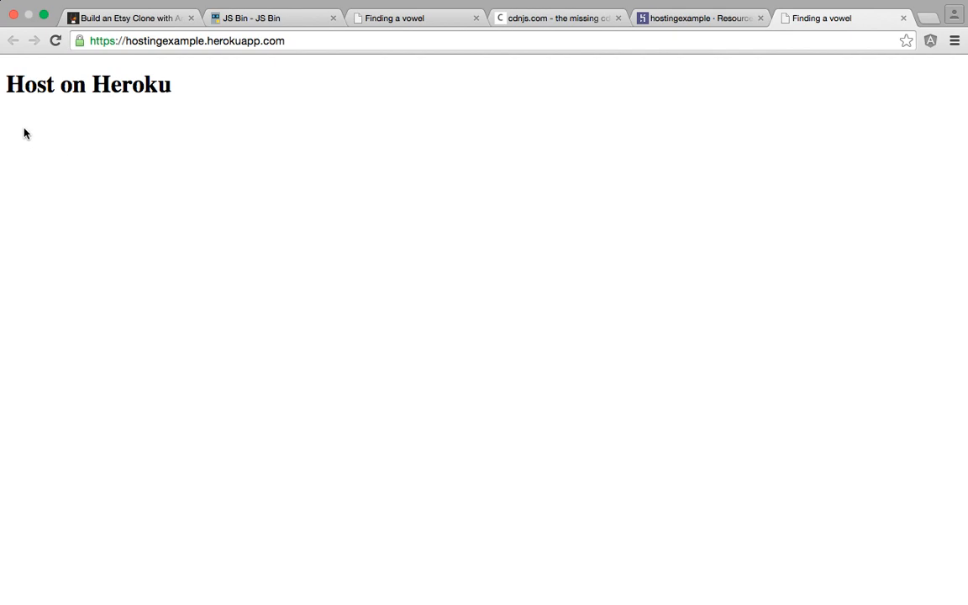
mouse_move(143, 106)
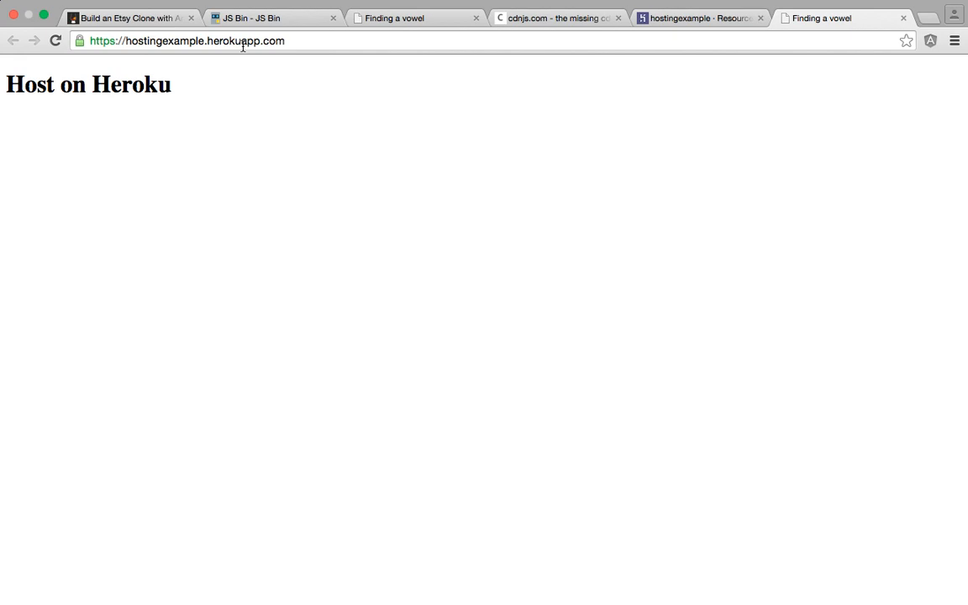
mouse_move(299, 41)
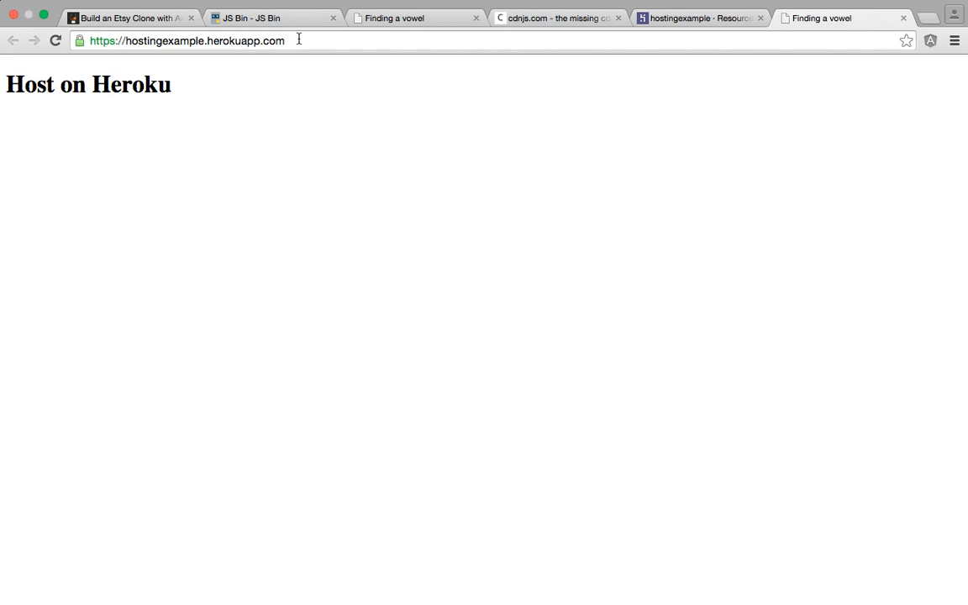
mouse_move(135, 48)
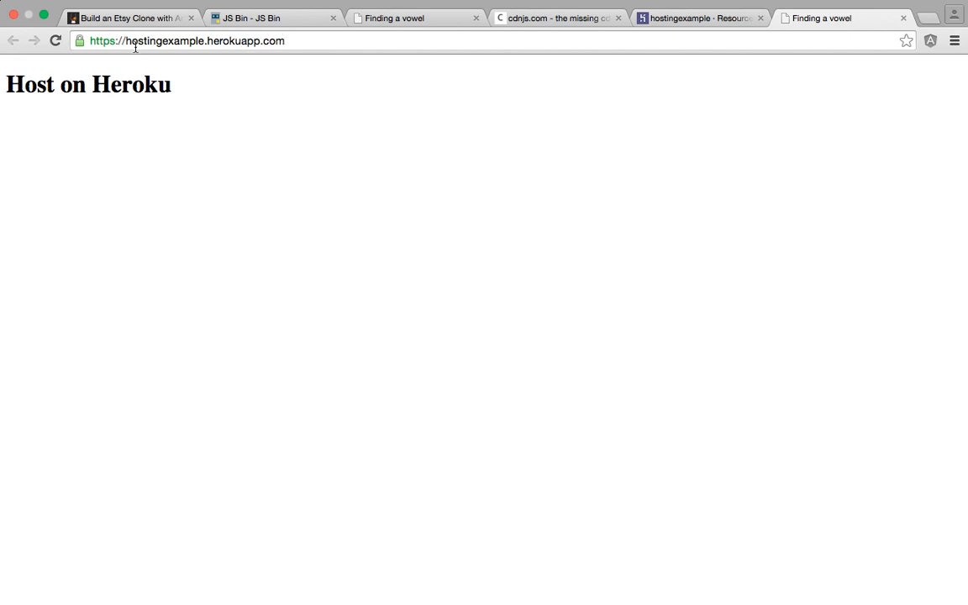